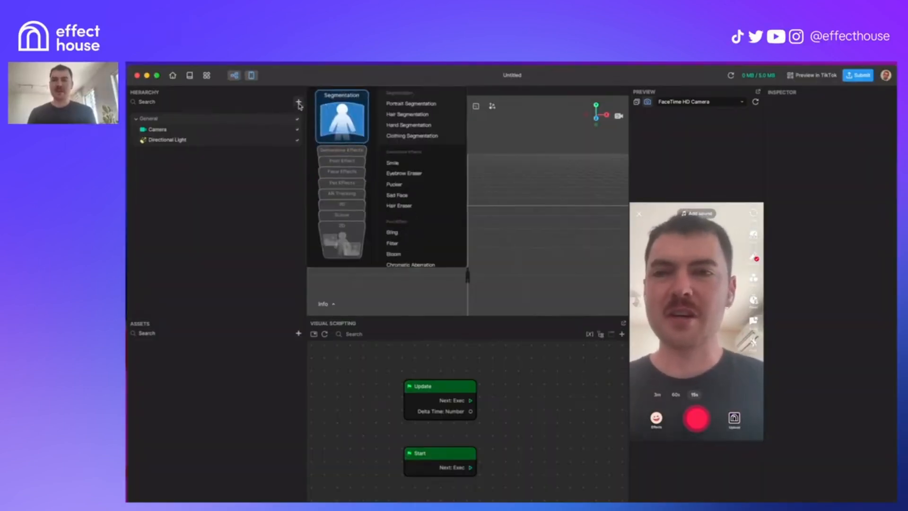
{"action": "mouse_move", "coordinate": [337, 144]}
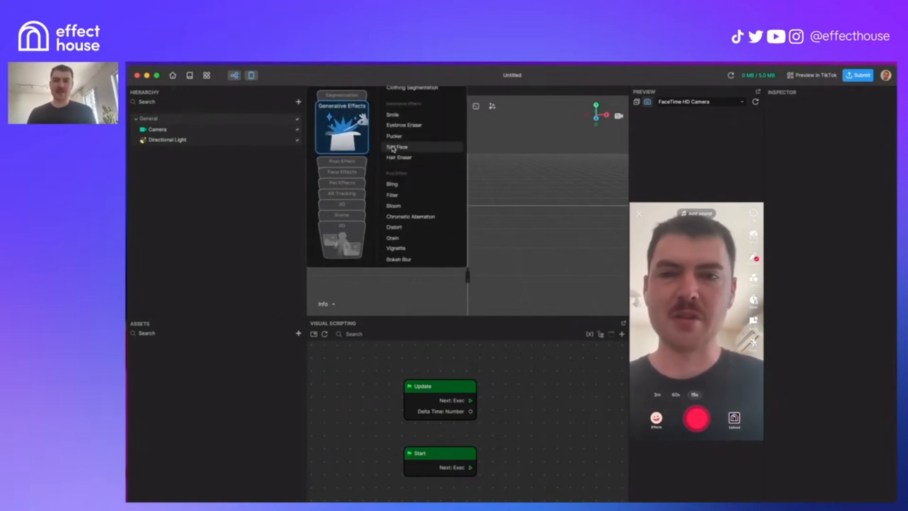
Add the Sad Face generative effect from the Hierarchy add menu
{"action": "left_click", "coordinate": [397, 146]}
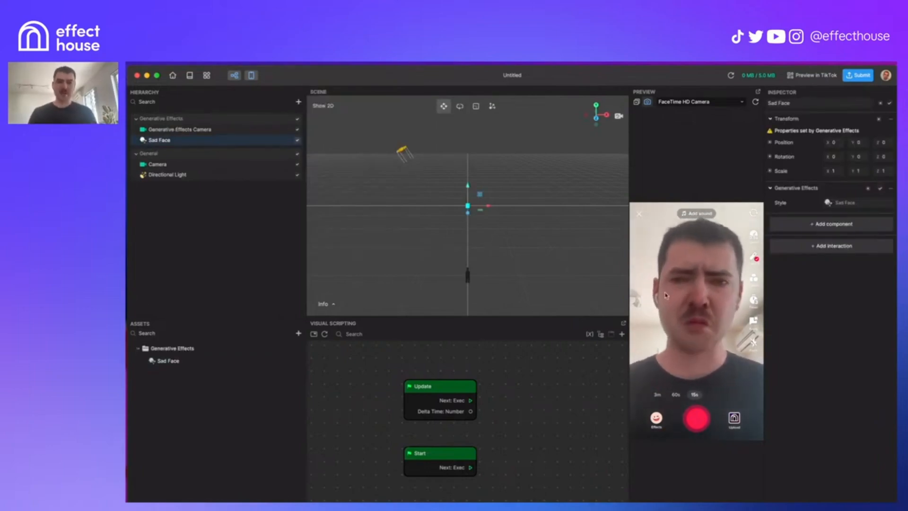
{"action": "mouse_move", "coordinate": [611, 271]}
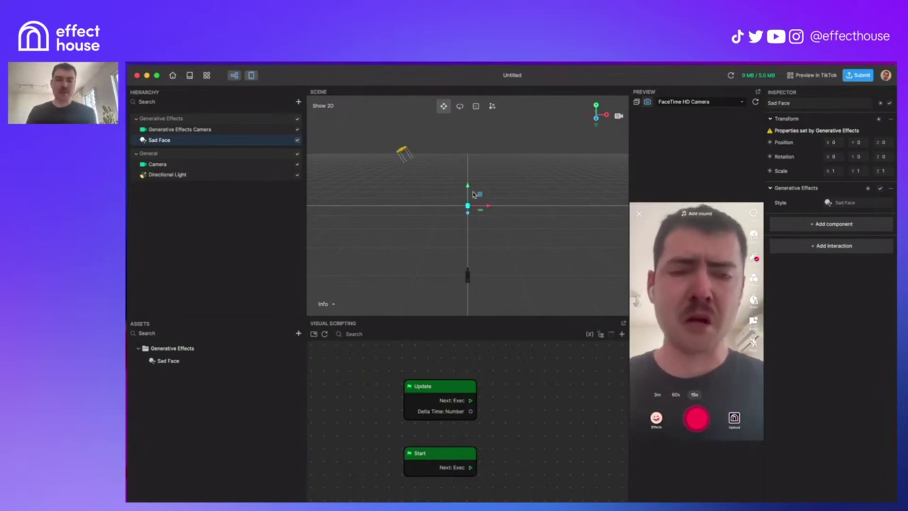
{"action": "mouse_move", "coordinate": [538, 274]}
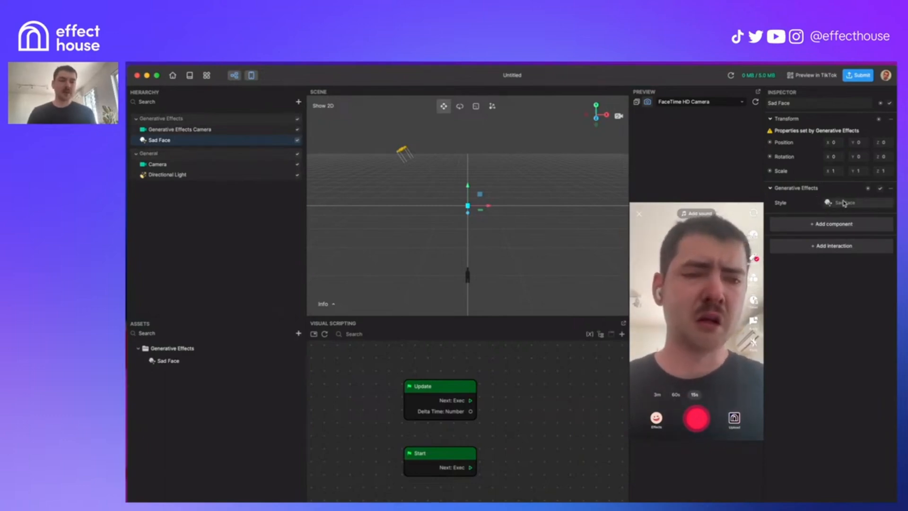
Inspect the Sad Face Style field before deleting the Generative Effects group
{"action": "left_click", "coordinate": [857, 202]}
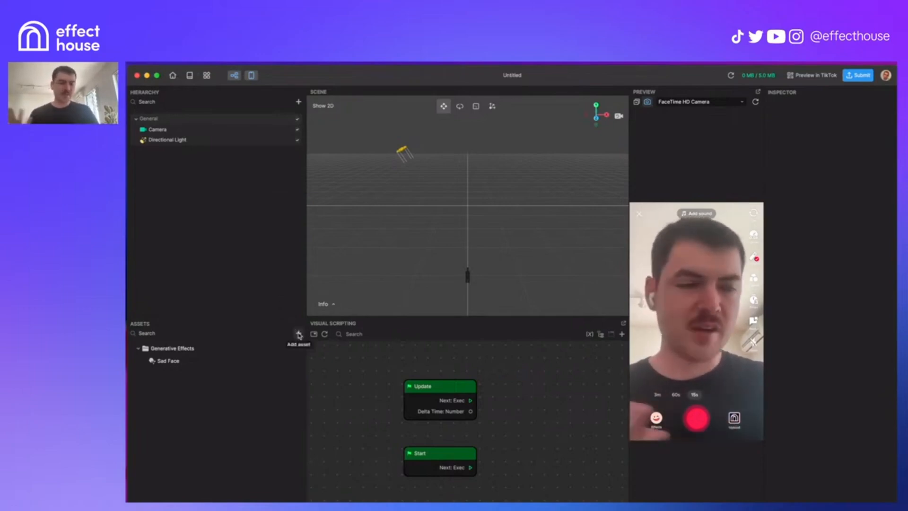
Import letters-01 to letters-05 JPEGs as a texture sequence asset
{"action": "left_click", "coordinate": [298, 335]}
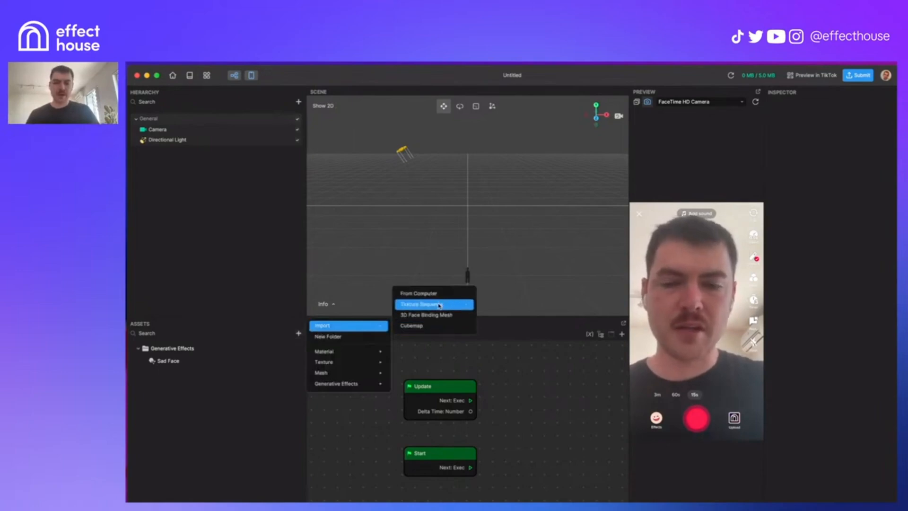
{"action": "left_click", "coordinate": [434, 304]}
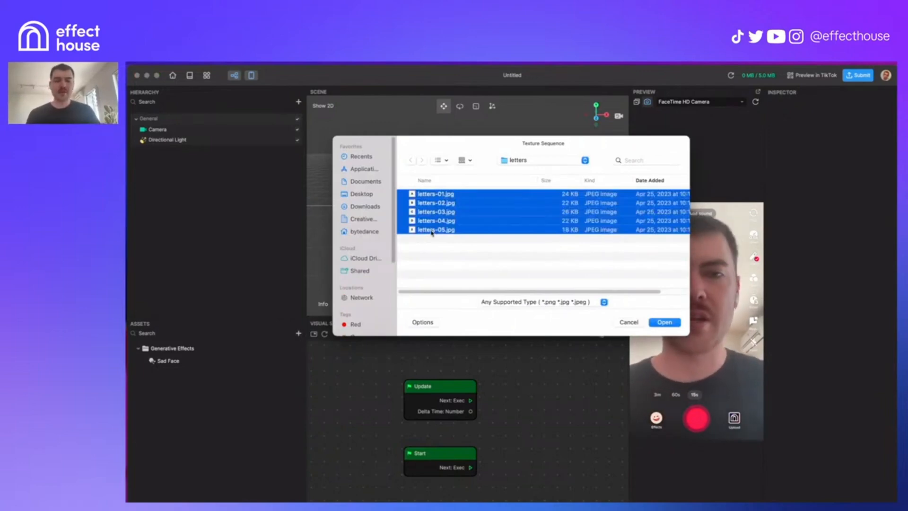
{"action": "left_click", "coordinate": [663, 322]}
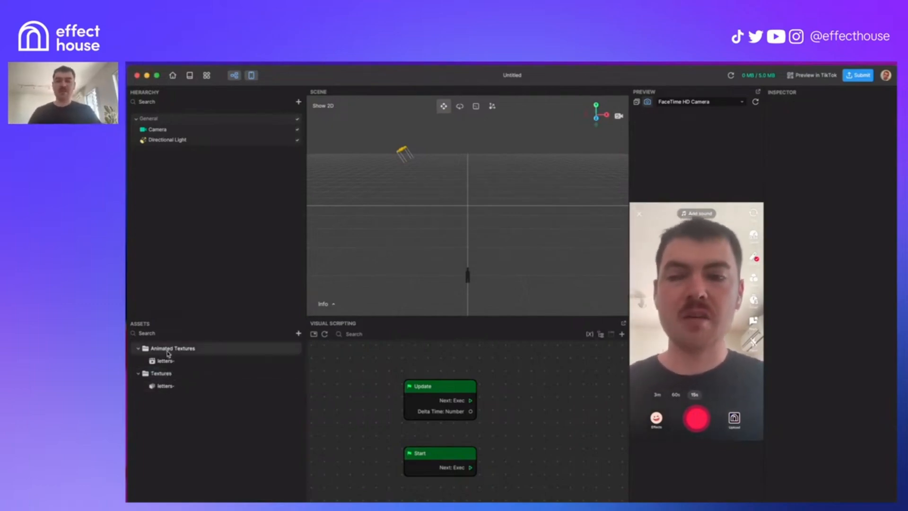
Review the letters 512×512 texture details and its 12 FPS looping animation settings
{"action": "left_click", "coordinate": [165, 386]}
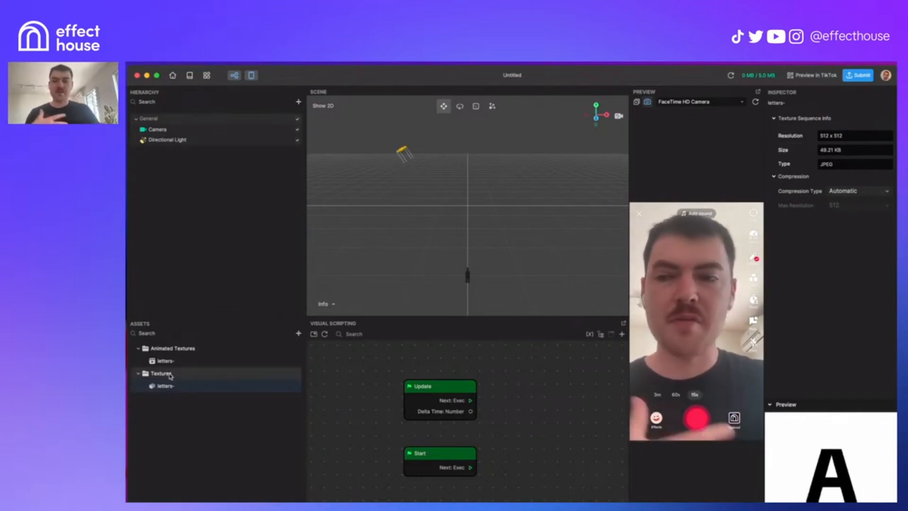
{"action": "left_click", "coordinate": [165, 361]}
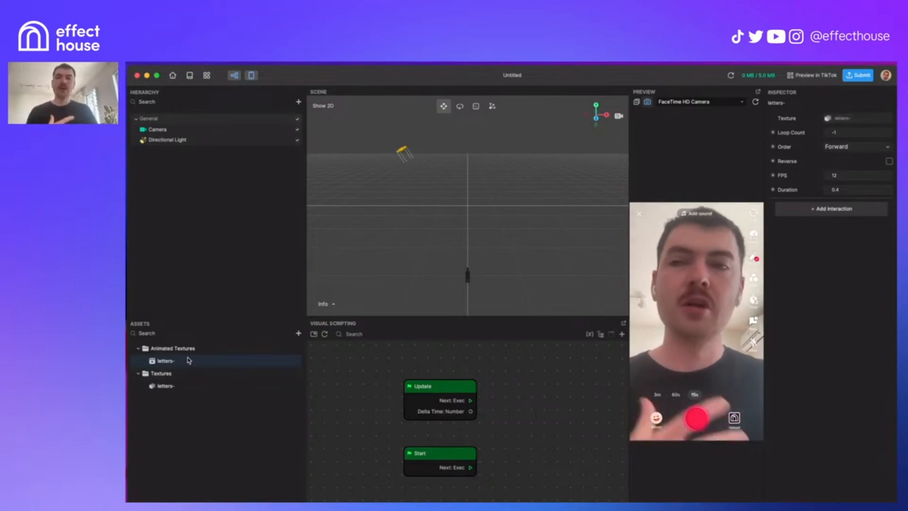
{"action": "mouse_move", "coordinate": [233, 314]}
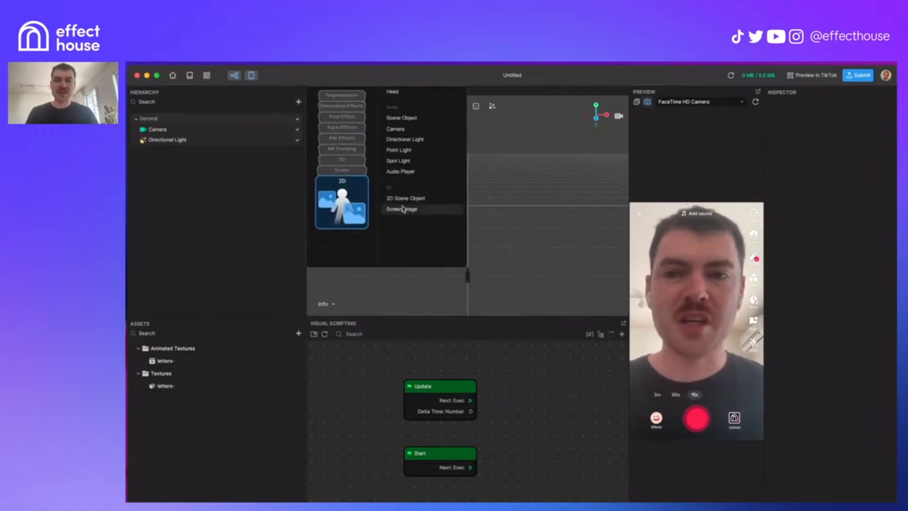
Add a Screen Image and assign the letters animated texture to it
{"action": "left_click", "coordinate": [400, 209]}
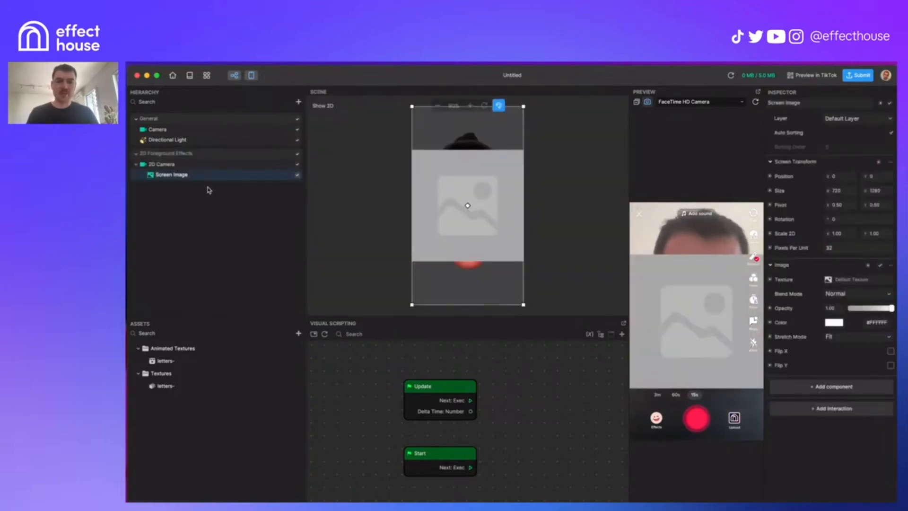
{"action": "left_click", "coordinate": [830, 385]}
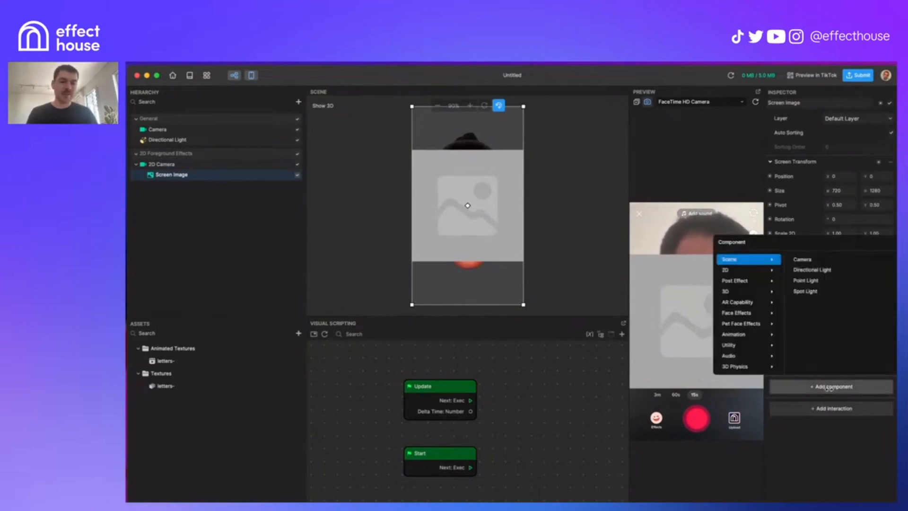
{"action": "mouse_move", "coordinate": [743, 334]}
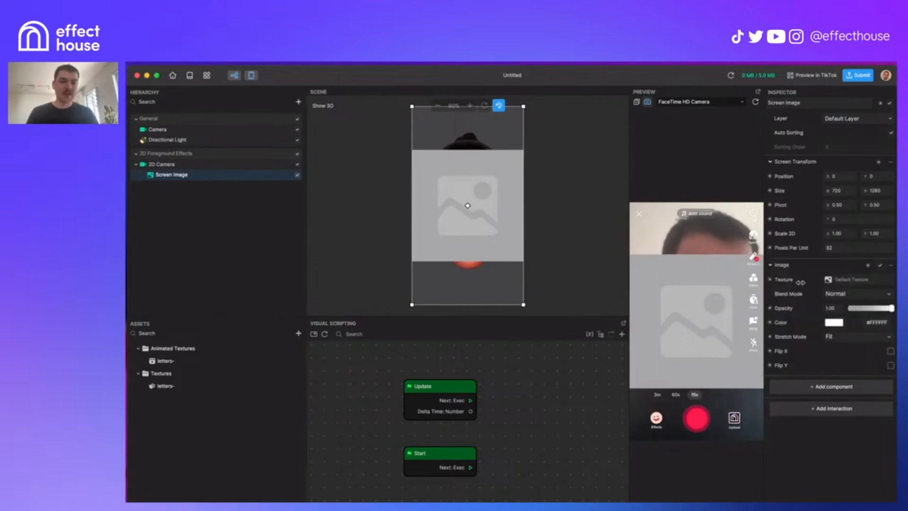
{"action": "left_click", "coordinate": [824, 279]}
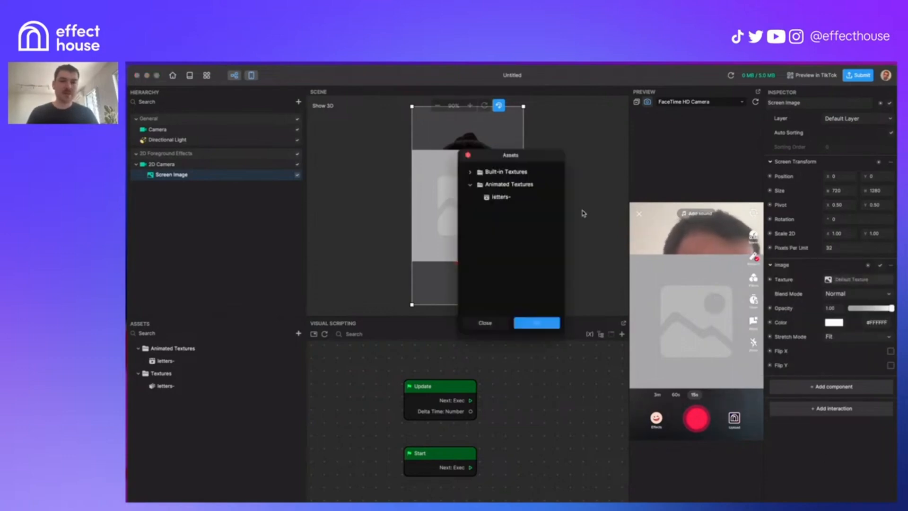
{"action": "left_click", "coordinate": [499, 197]}
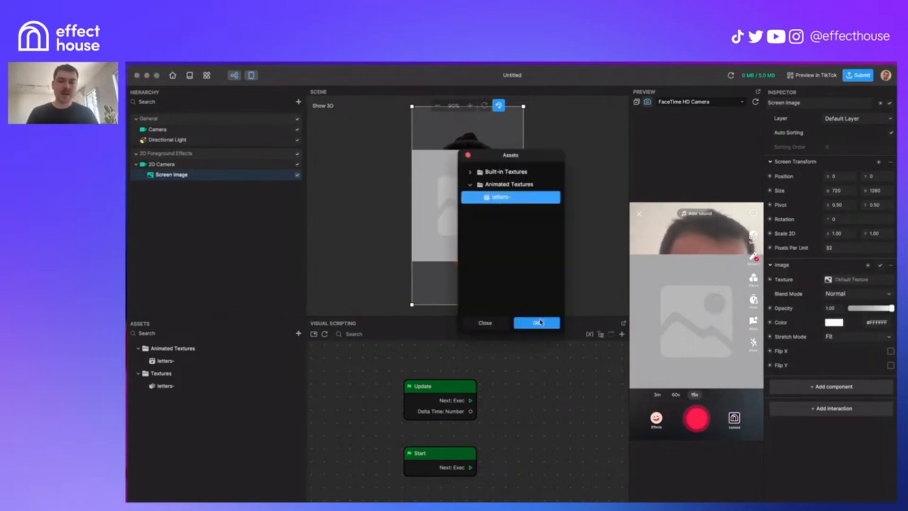
{"action": "left_click", "coordinate": [536, 323]}
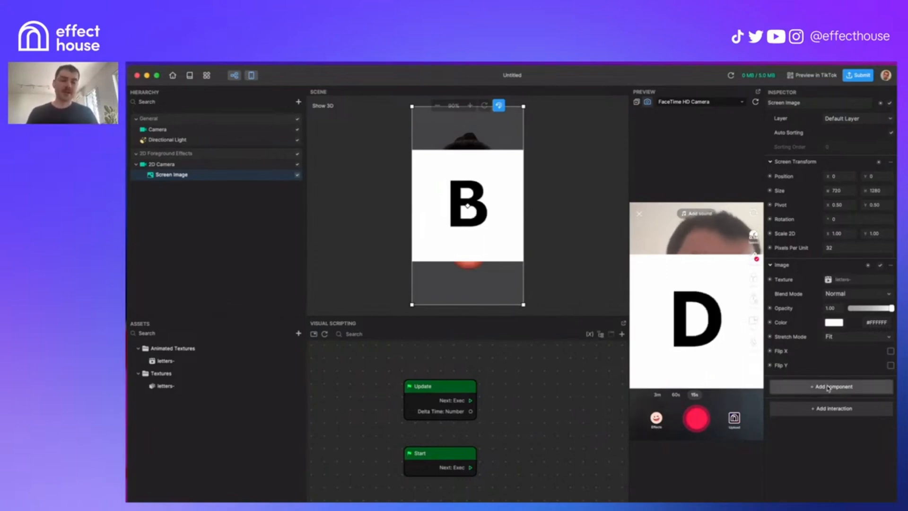
{"action": "left_click", "coordinate": [299, 333]}
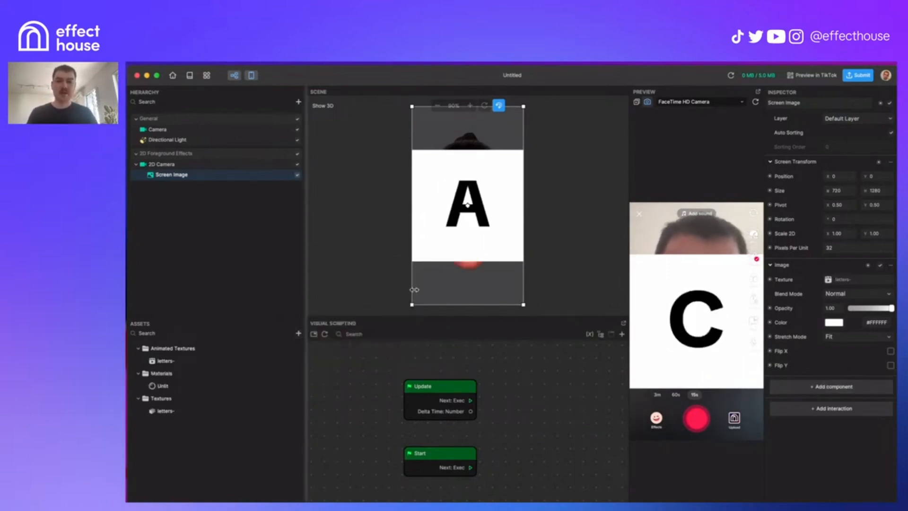
Switch the scene to 3D view and show the letters animated texture playback settings
{"action": "left_click", "coordinate": [162, 385]}
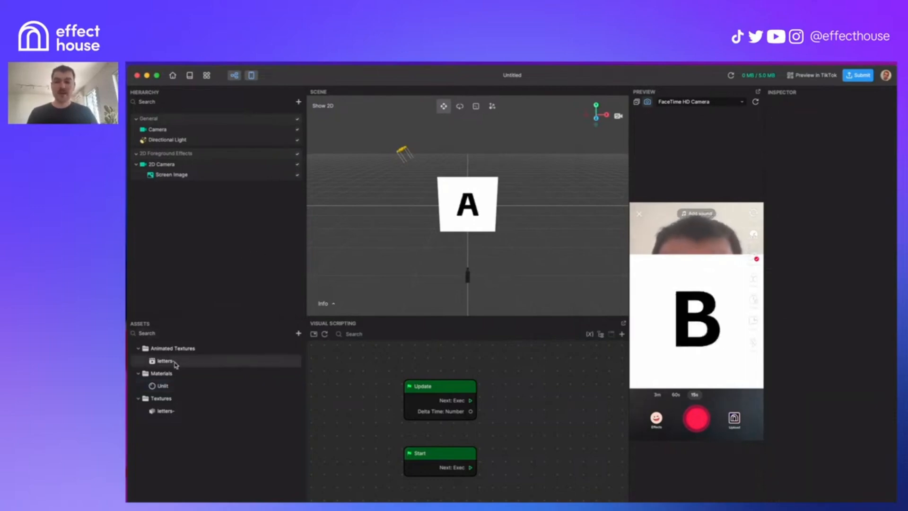
{"action": "left_click", "coordinate": [164, 361]}
{"action": "type", "text": "anim"}
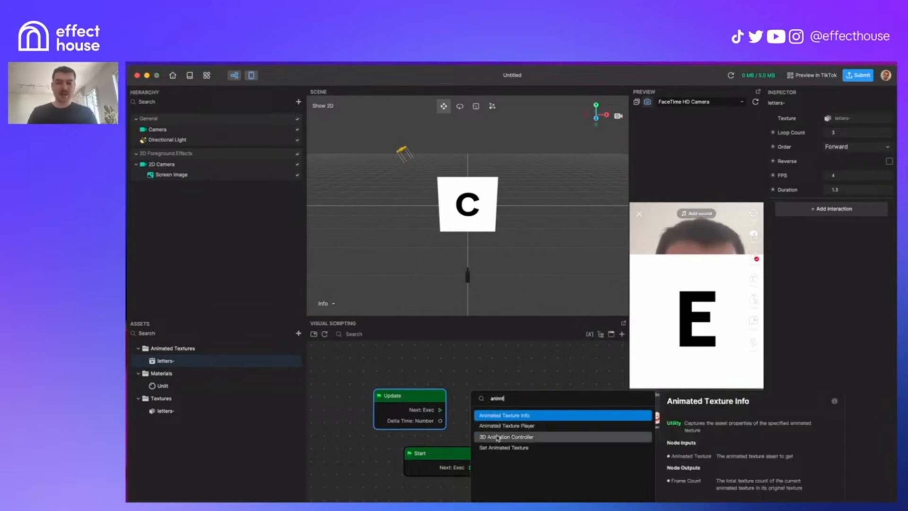
Add Set Animated Texture and Screen Tap event nodes to the visual script
{"action": "left_click", "coordinate": [507, 425]}
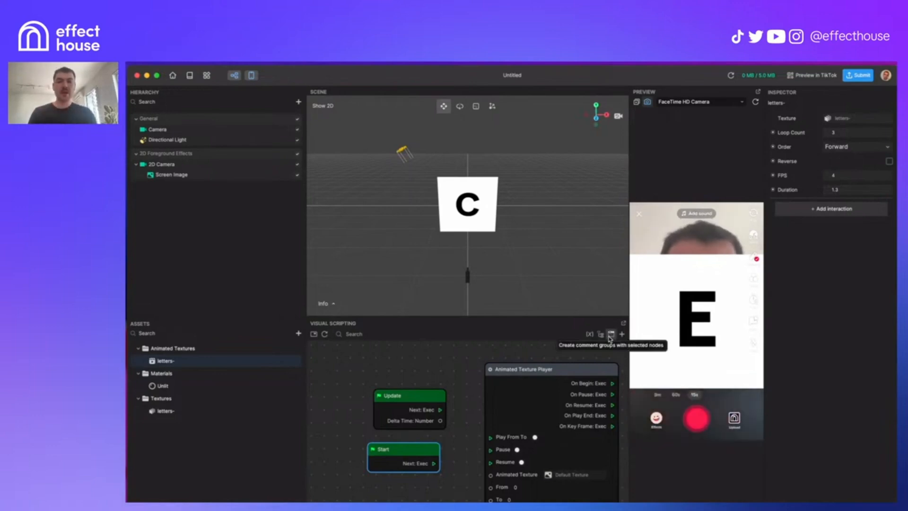
{"action": "left_click", "coordinate": [856, 132]}
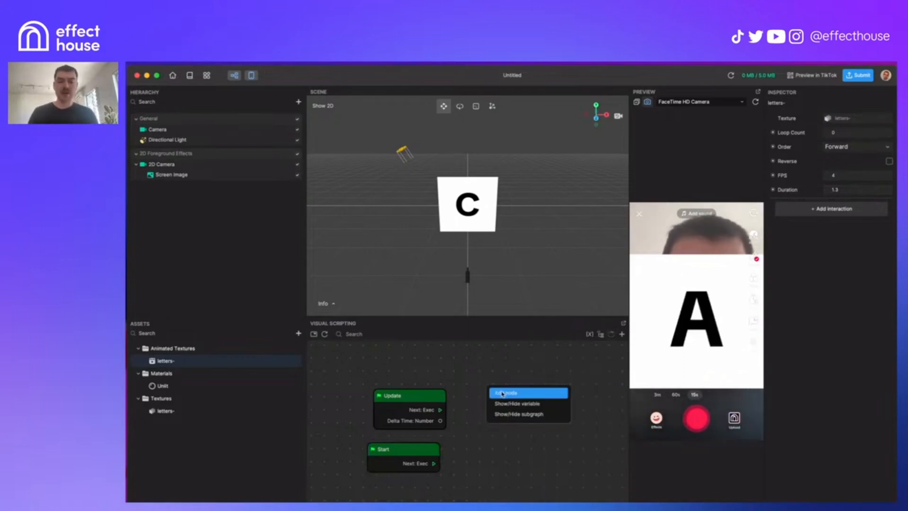
{"action": "left_click", "coordinate": [504, 392]}
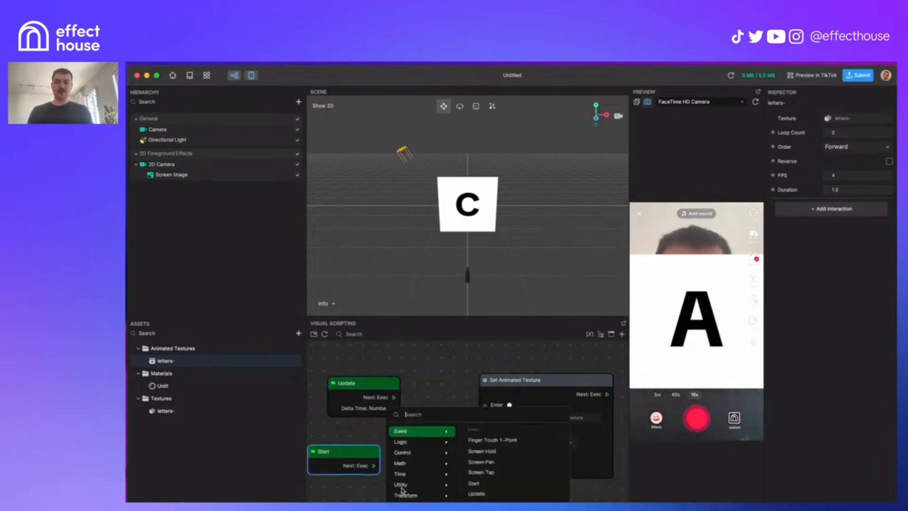
{"action": "left_click", "coordinate": [480, 472]}
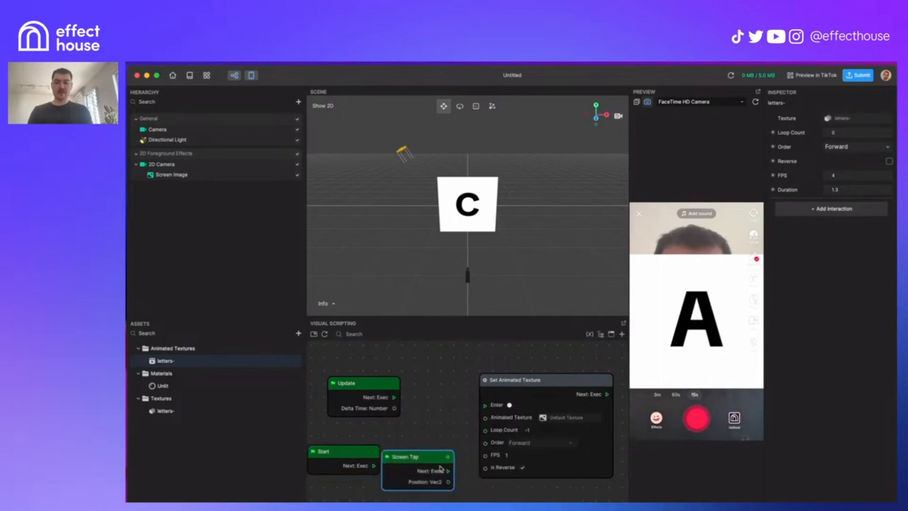
Link Screen Tap to Set Animated Texture, check the Unlit colour, then add the Bling post effect
{"action": "left_click_drag", "start_coordinate": [448, 471], "coordinate": [484, 404]}
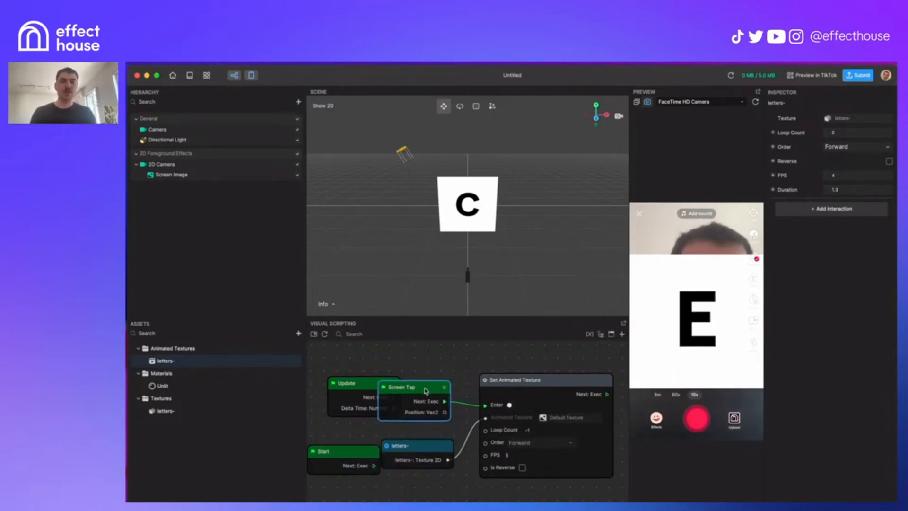
{"action": "mouse_move", "coordinate": [528, 340]}
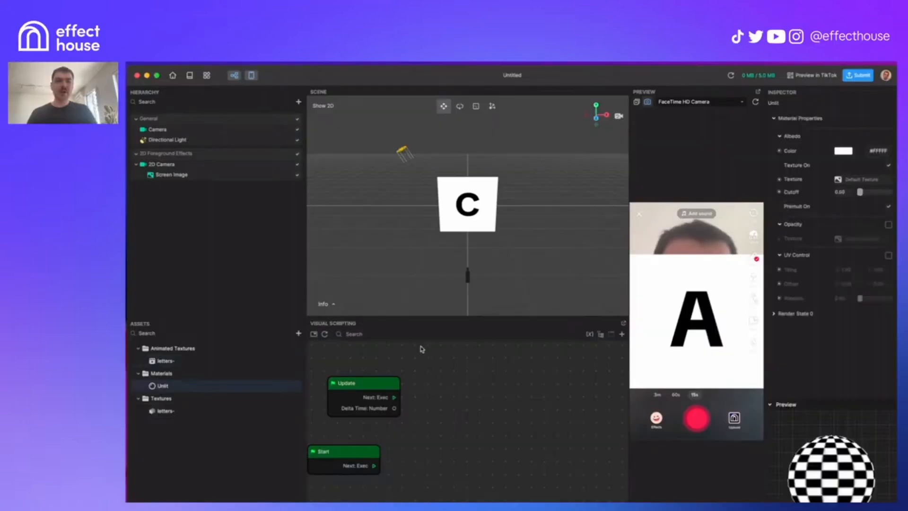
{"action": "left_click", "coordinate": [842, 150]}
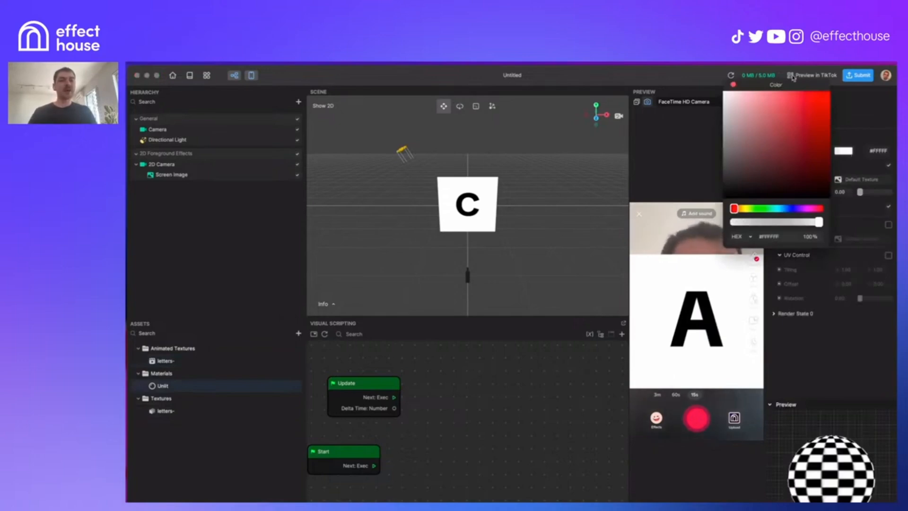
{"action": "left_click", "coordinate": [299, 102]}
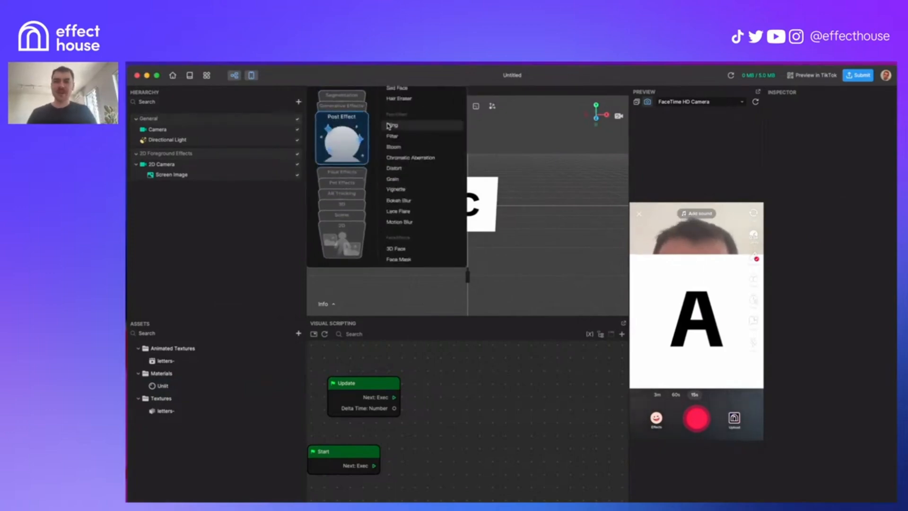
{"action": "left_click", "coordinate": [393, 125]}
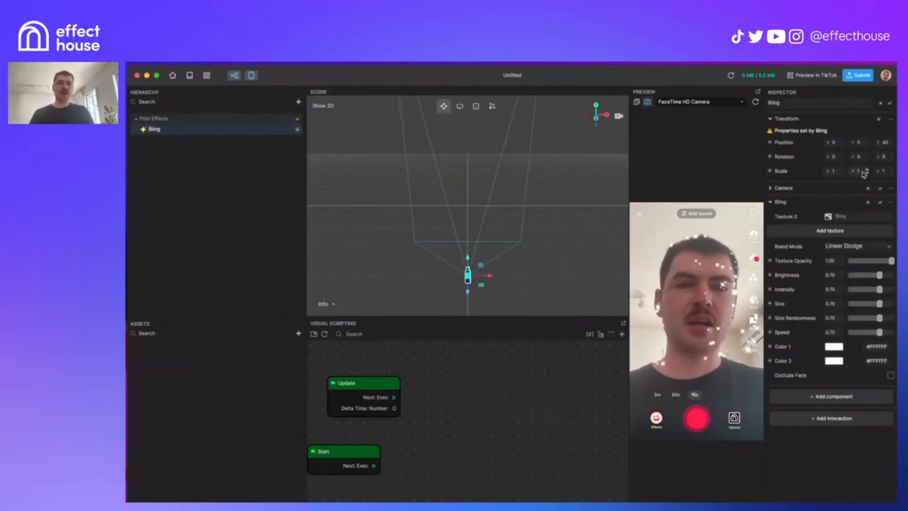
Expand the Bling camera settings: perspective, 60° FOV, final output target
{"action": "left_click", "coordinate": [771, 187]}
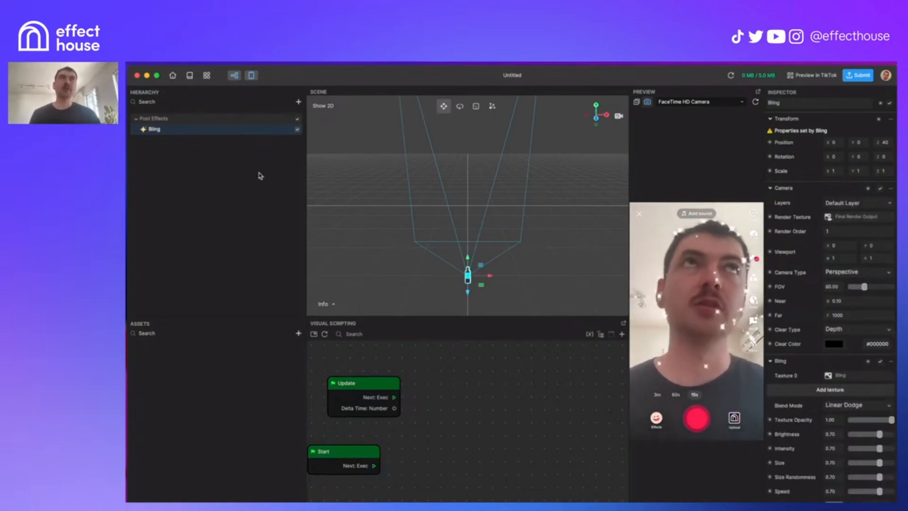
{"action": "mouse_move", "coordinate": [298, 333]}
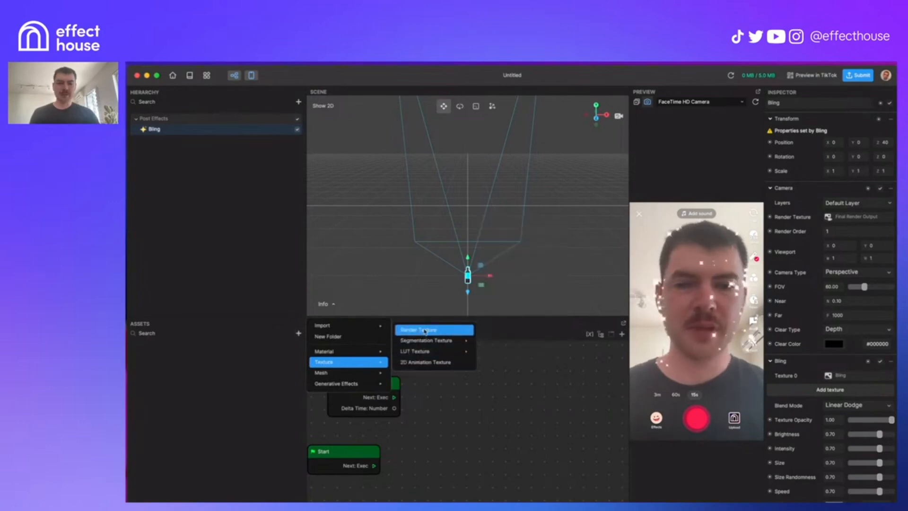
Create a Render Texture asset and set it as the Bling camera's render target
{"action": "left_click", "coordinate": [422, 329]}
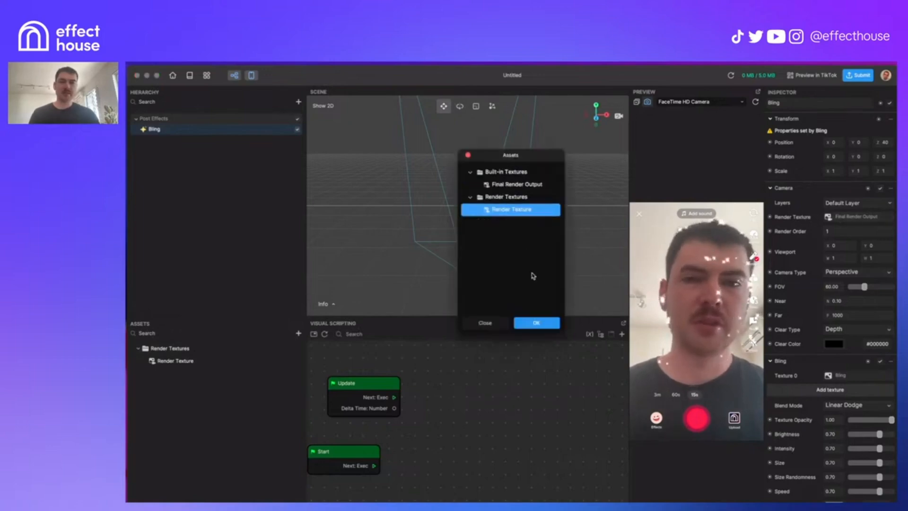
{"action": "left_click", "coordinate": [535, 322]}
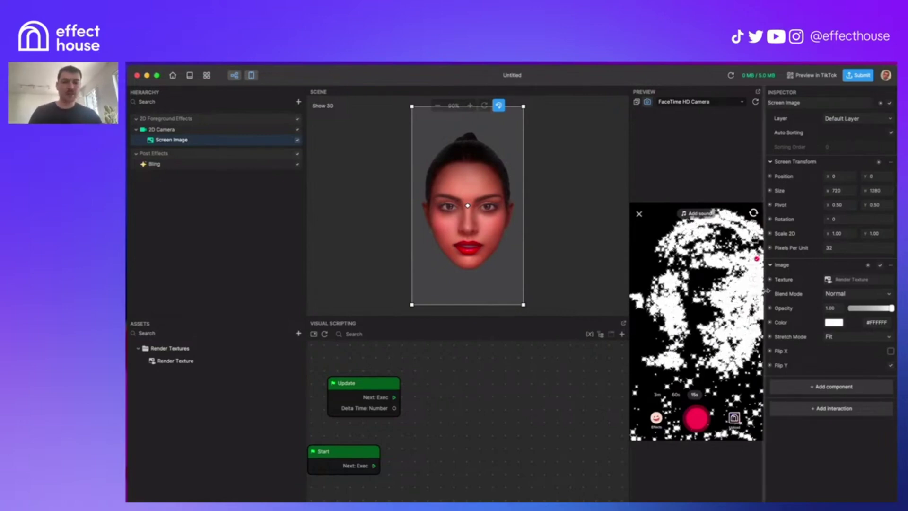
Change the Screen Image's Blend Mode from Normal to Linear Dodge so sparkles overlay the camera feed
{"action": "left_click", "coordinate": [153, 164]}
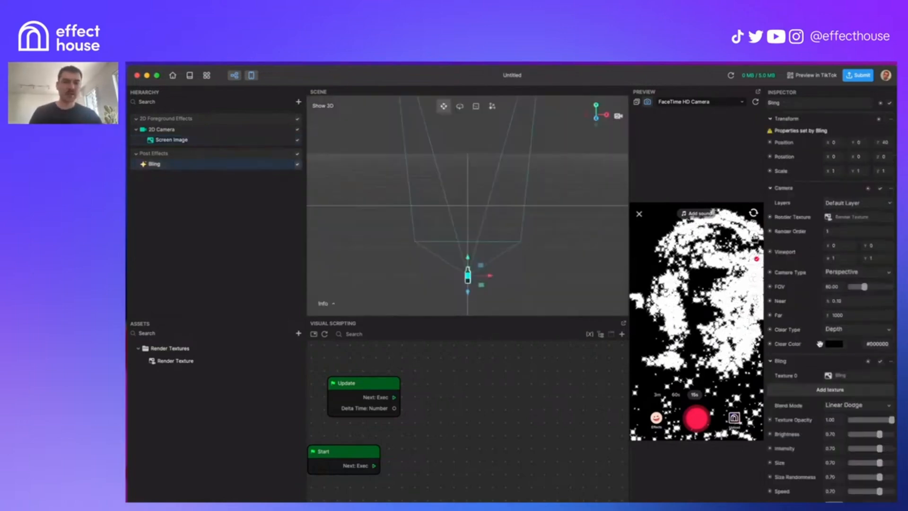
{"action": "left_click", "coordinate": [172, 140]}
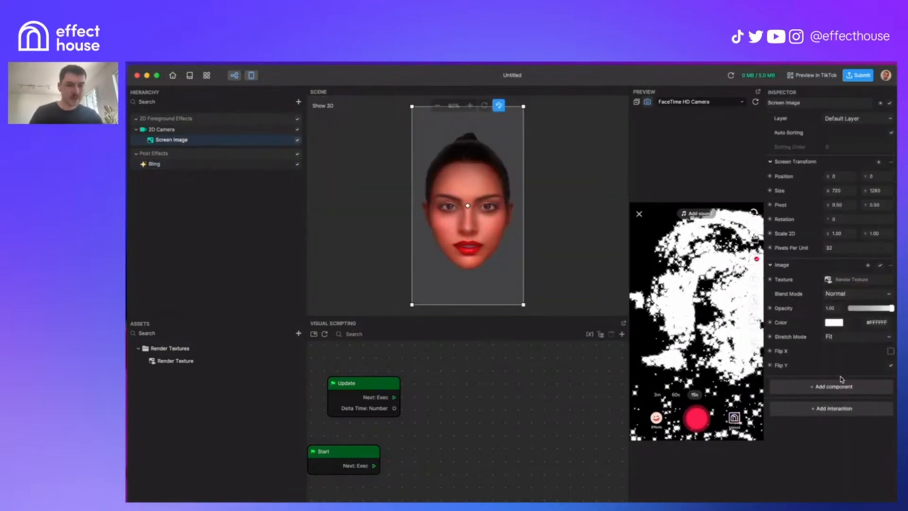
{"action": "left_click", "coordinate": [856, 293]}
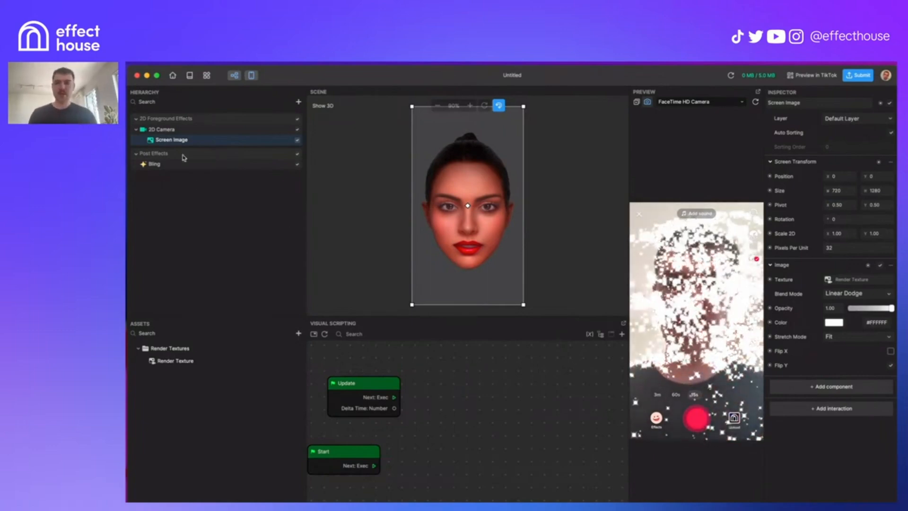
{"action": "left_click", "coordinate": [153, 164]}
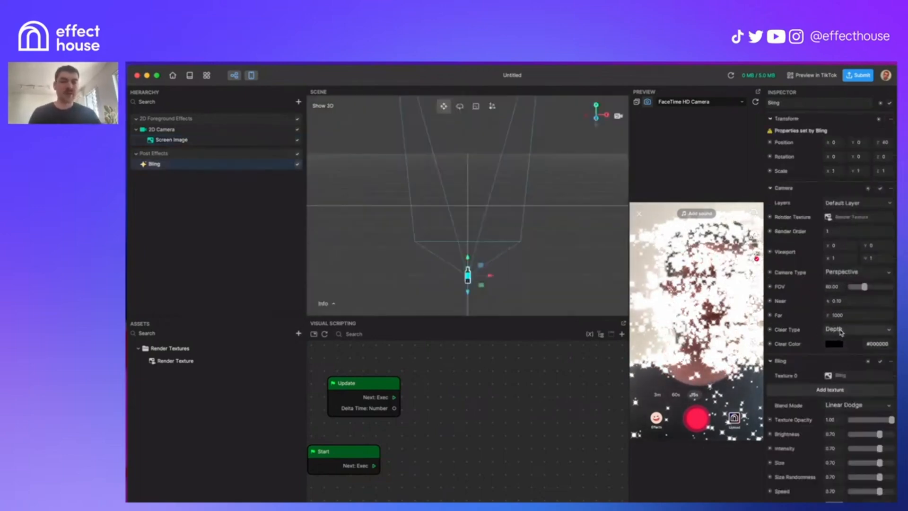
Set the Bling camera's Clear Type from Depth to Color Depth, then return to the 2D Foreground Effects group
{"action": "left_click", "coordinate": [854, 329]}
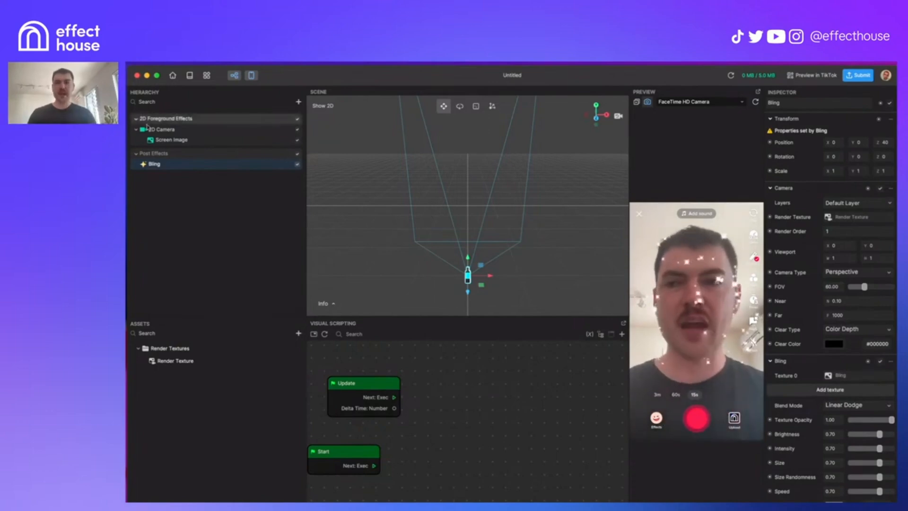
{"action": "left_click", "coordinate": [172, 140]}
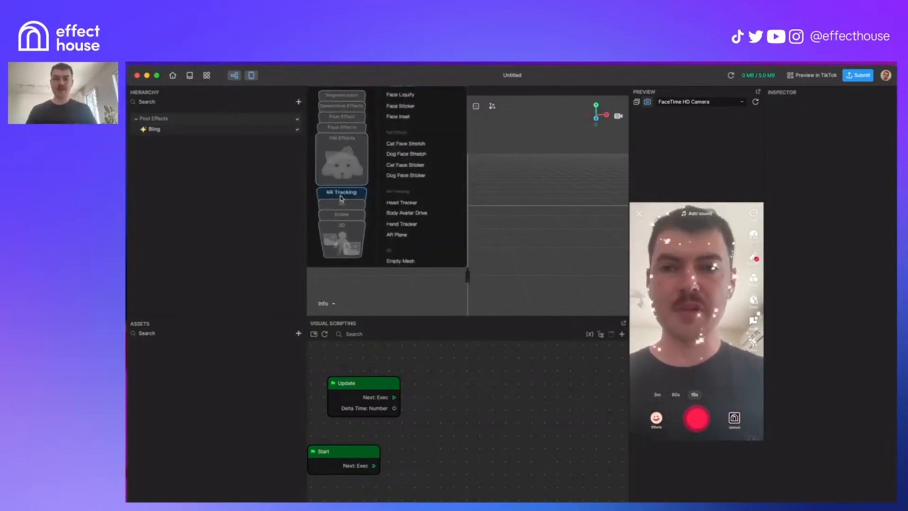
Choose the 3D category in the Hierarchy's add-object menu to list available 3D objects
{"action": "left_click", "coordinate": [341, 181]}
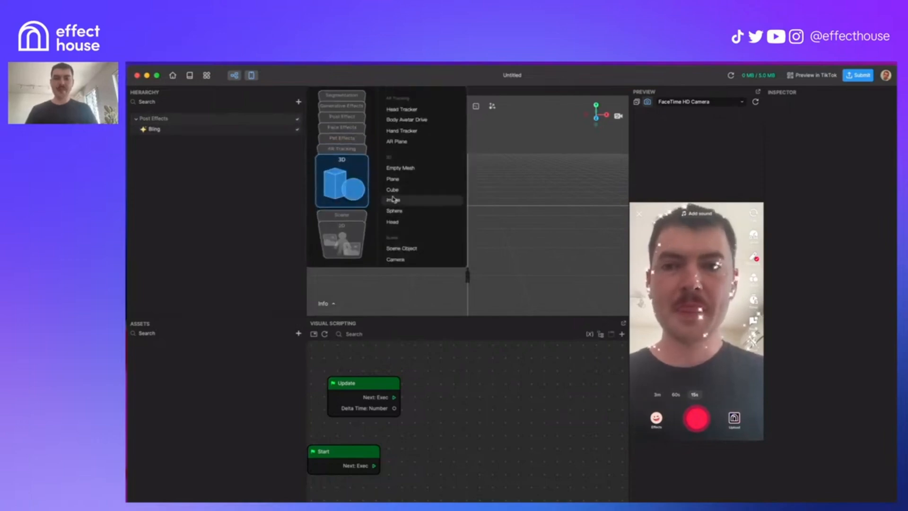
{"action": "left_click", "coordinate": [393, 210]}
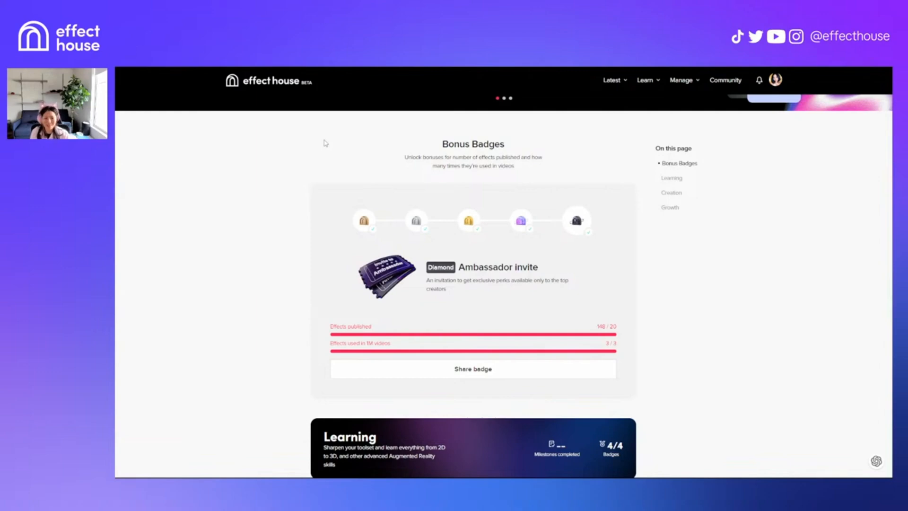
Share and download the Bronze bonus badge, then dismiss the congratulations popup
{"action": "scroll", "scroll_direction": "down", "scroll_amount": 3}
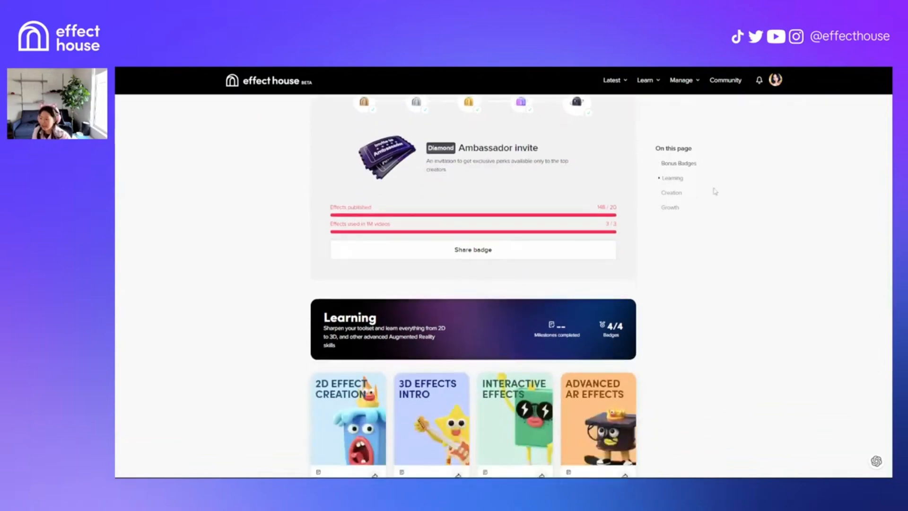
{"action": "scroll", "scroll_direction": "down", "scroll_amount": 3}
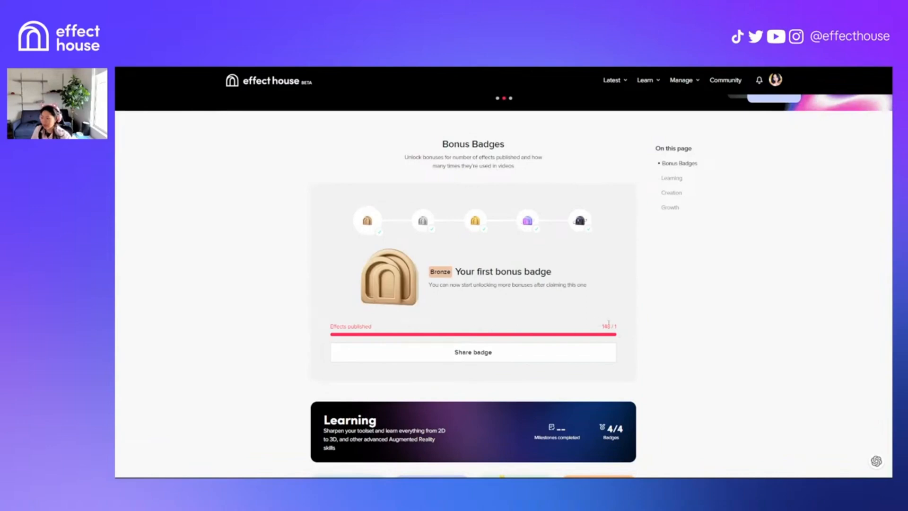
{"action": "mouse_move", "coordinate": [520, 355]}
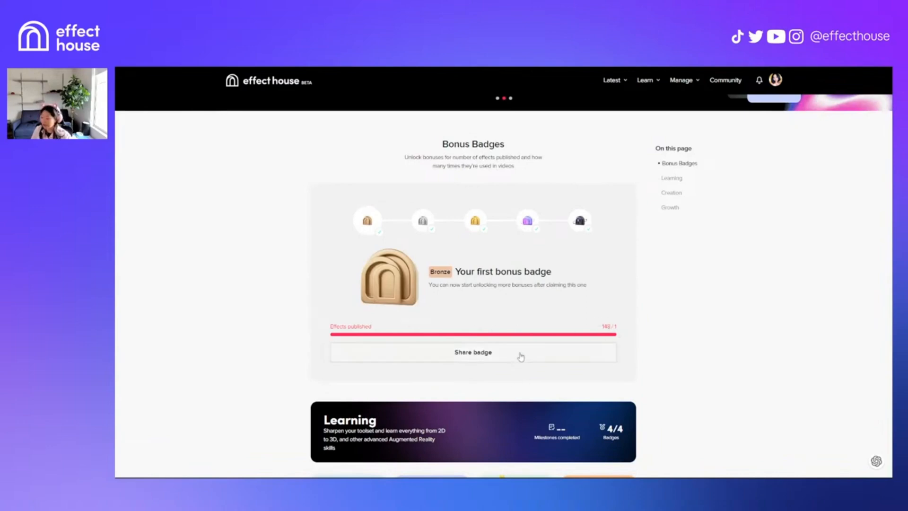
{"action": "left_click", "coordinate": [473, 352]}
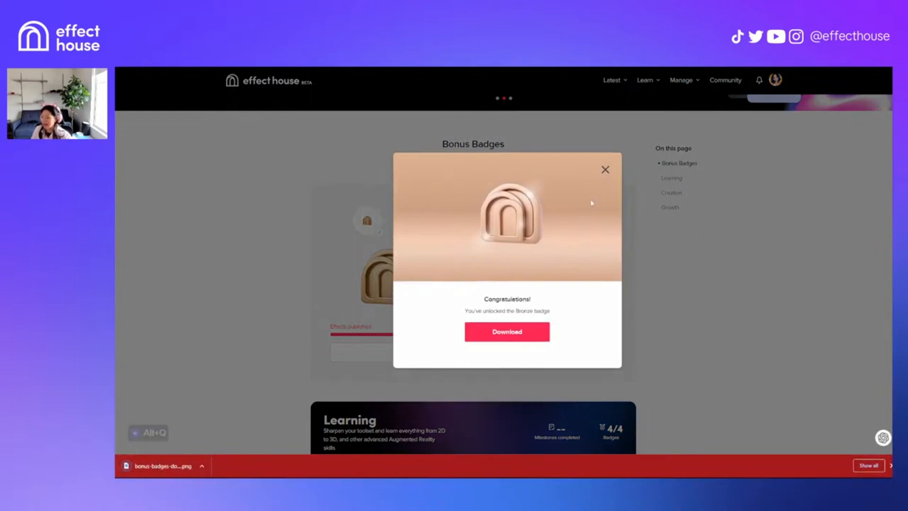
{"action": "left_click", "coordinate": [605, 170]}
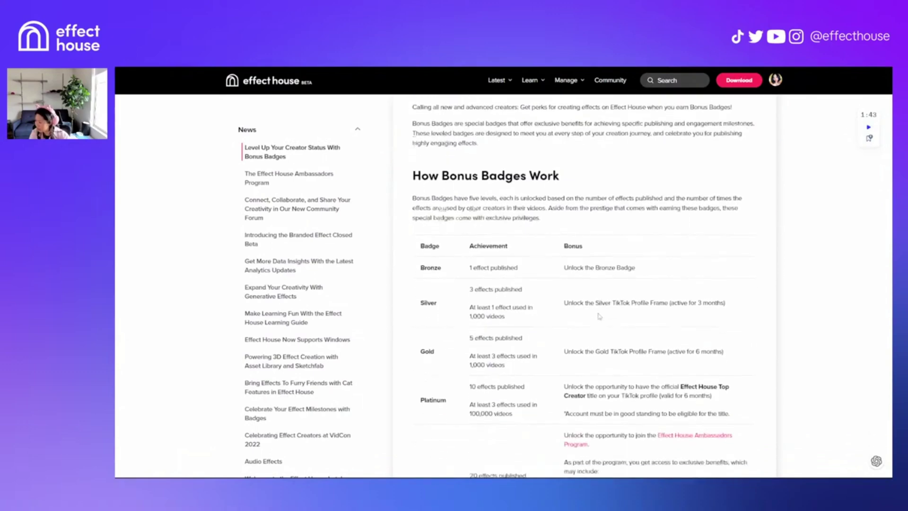
Scroll the Bonus Badges article down to the table of badge levels, requirements and bonuses
{"action": "scroll", "scroll_direction": "down", "scroll_amount": 3}
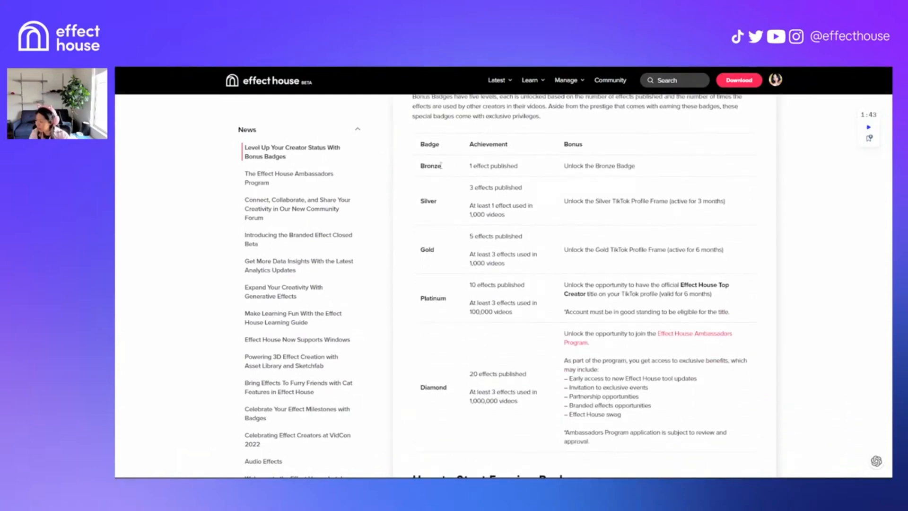
{"action": "mouse_move", "coordinate": [437, 406]}
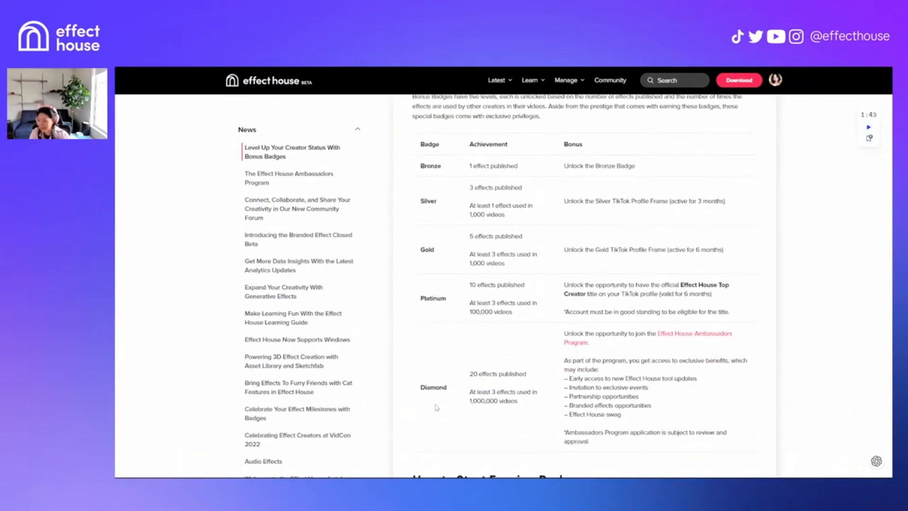
{"action": "mouse_move", "coordinate": [575, 209]}
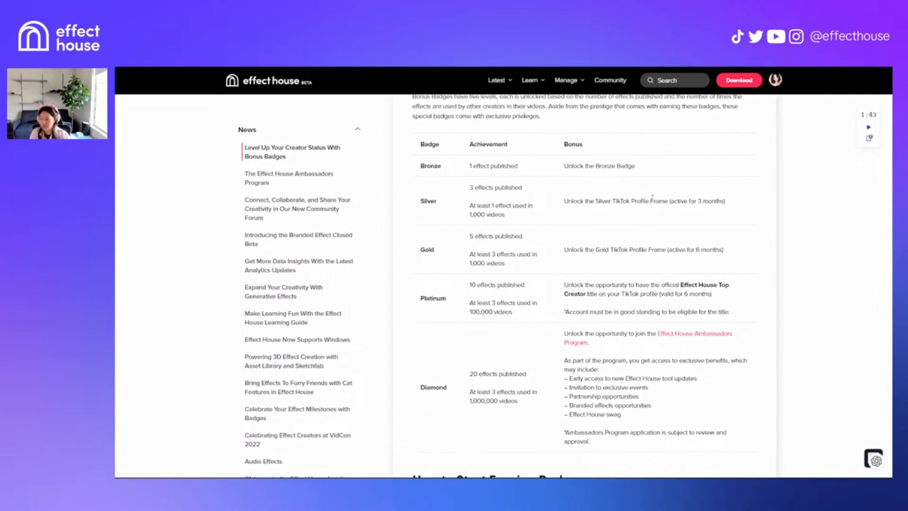
{"action": "scroll", "scroll_direction": "down", "scroll_amount": 3}
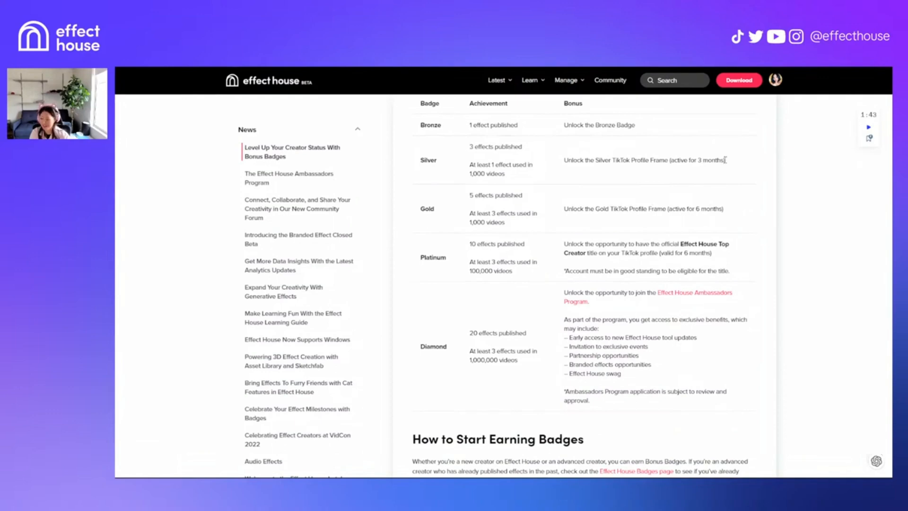
{"action": "scroll", "scroll_direction": "down", "scroll_amount": 3}
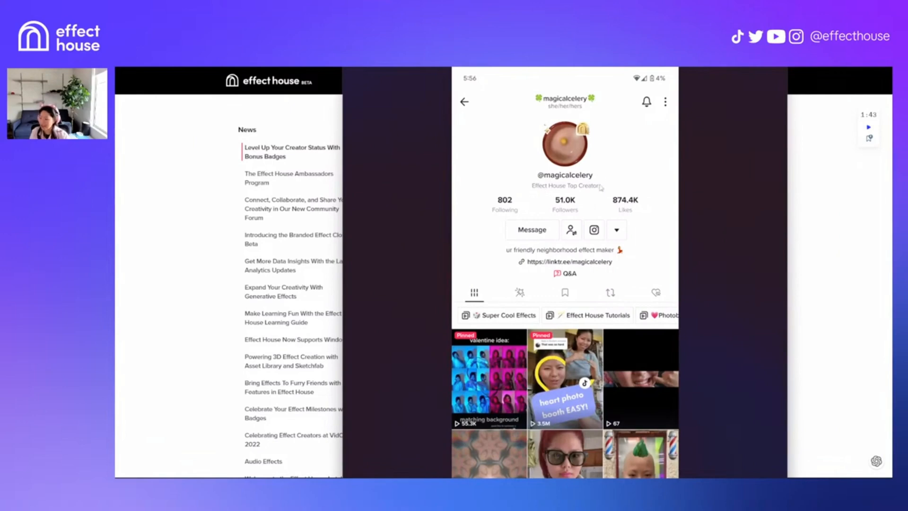
{"action": "mouse_move", "coordinate": [601, 187]}
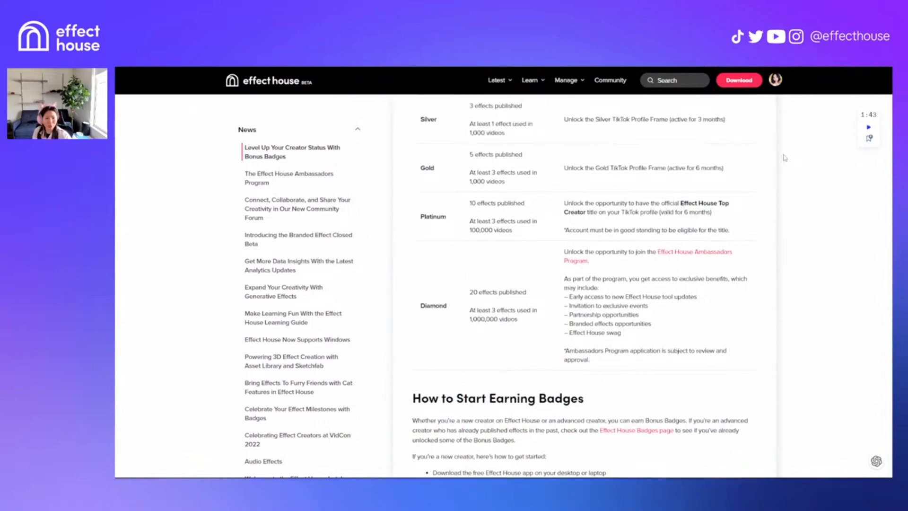
Scroll the article to the Diamond tier's Ambassadors Program perks and the How to Start Earning Badges heading
{"action": "scroll", "scroll_direction": "down", "scroll_amount": 3}
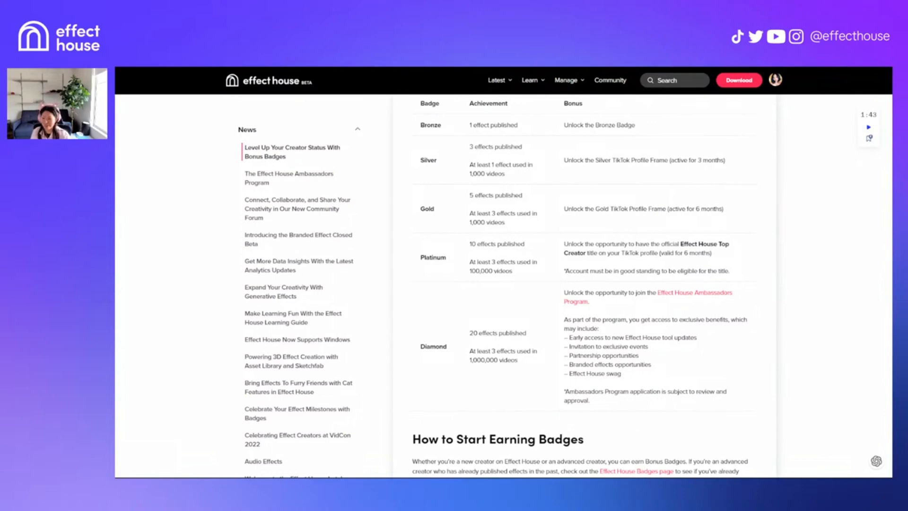
{"action": "mouse_move", "coordinate": [658, 304]}
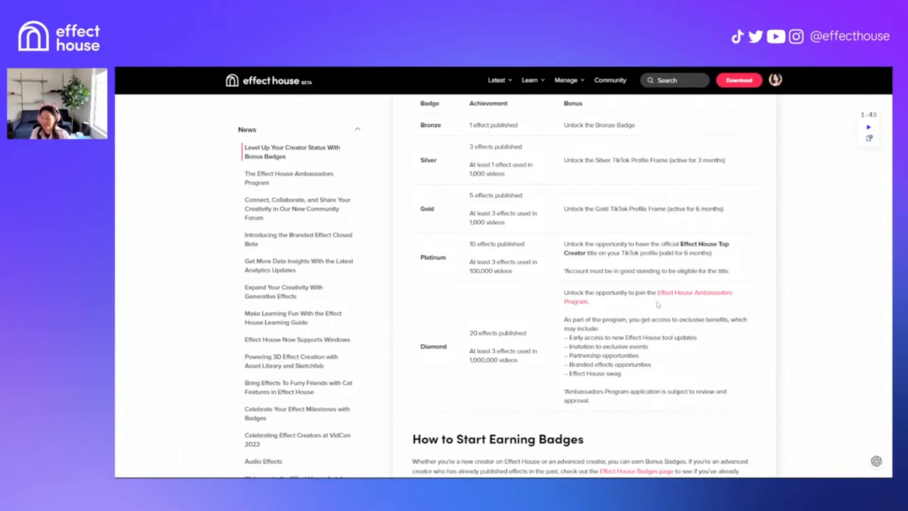
{"action": "mouse_move", "coordinate": [677, 305]}
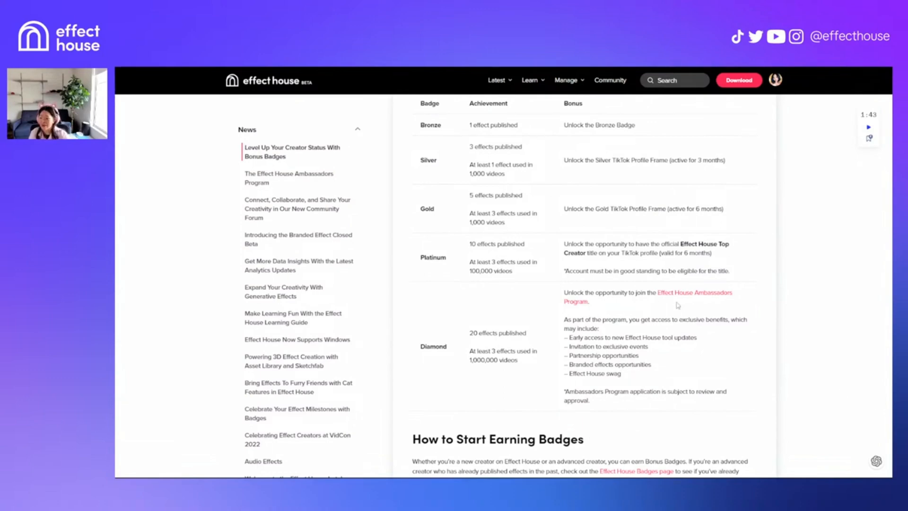
{"action": "scroll", "scroll_direction": "down", "scroll_amount": 3}
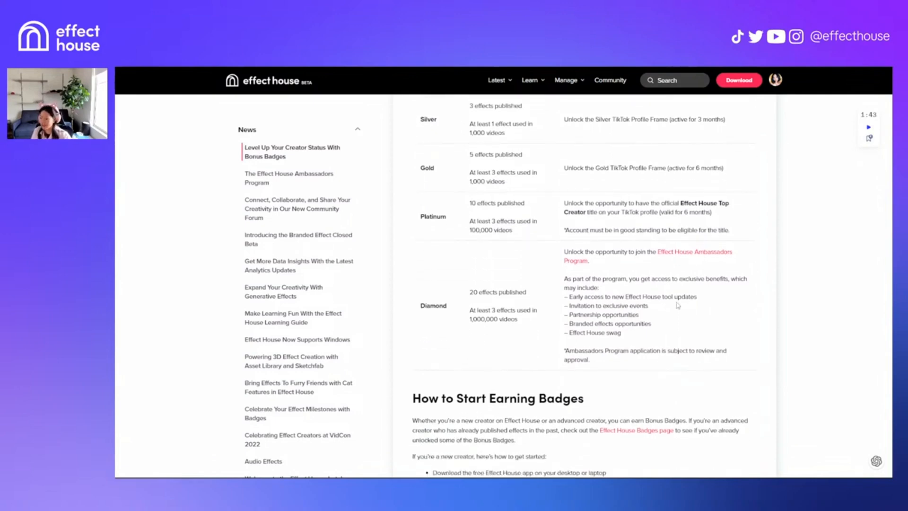